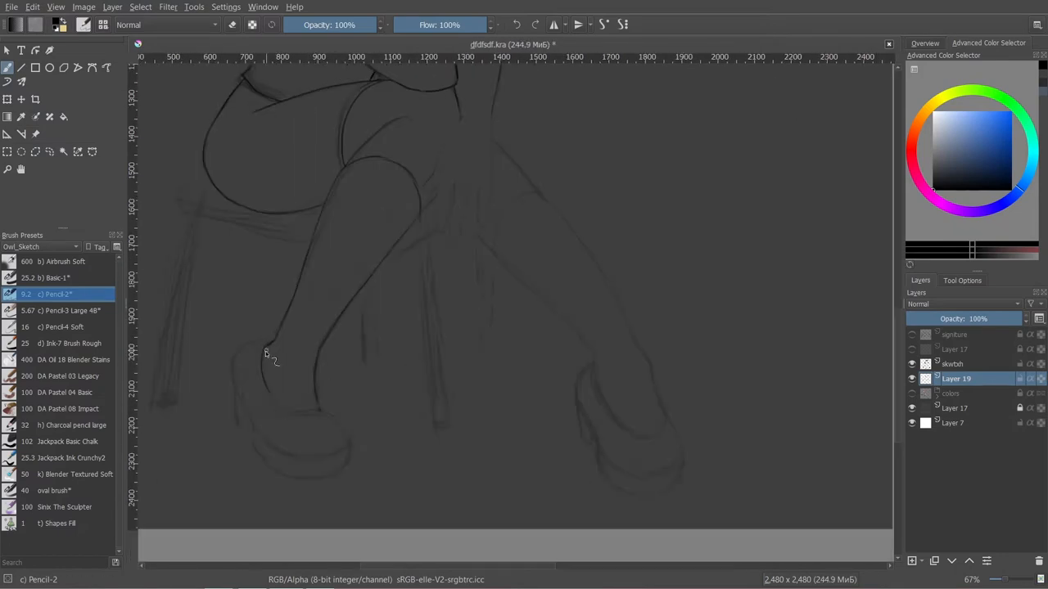
# - Paint flat orange hair, brown skin and a white glove over the sketch on new layers
pyautogui.moveTo(262, 353); pyautogui.dragTo(315, 459)
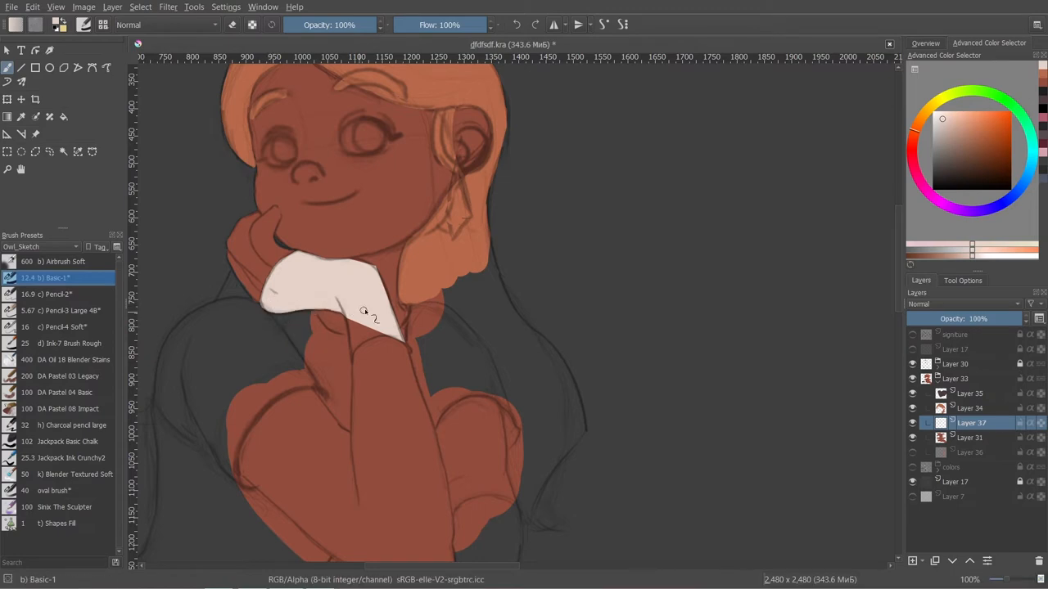
# - Paint the legs green as stockings on a new layer
pyautogui.moveTo(352, 258); pyautogui.dragTo(410, 352)
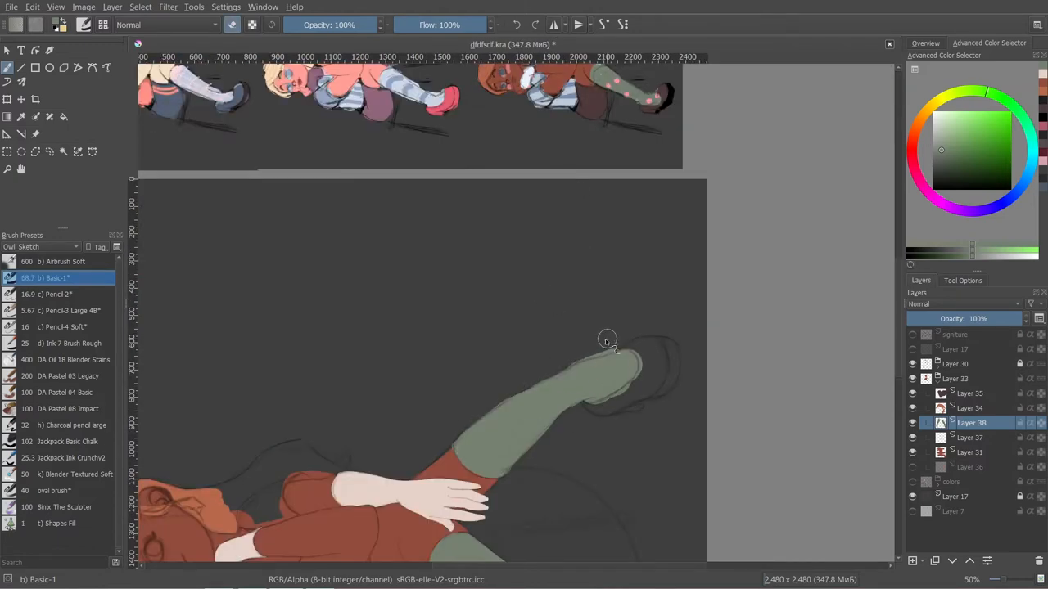
# - Finish the green stocking, then paint dark brown shoes and the dark form beside her
pyautogui.moveTo(608, 339); pyautogui.dragTo(533, 462)
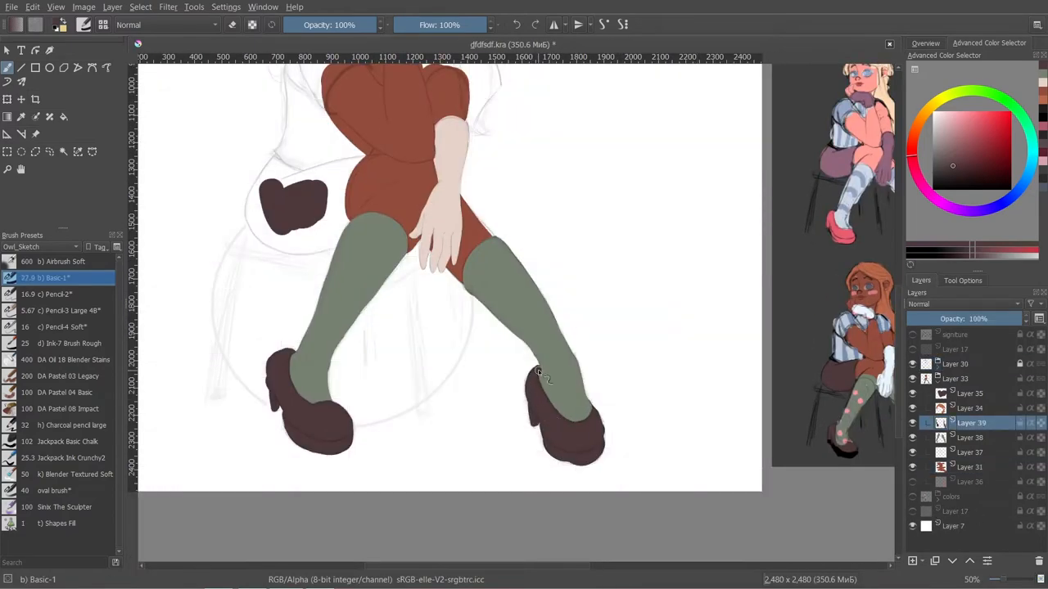
pyautogui.moveTo(538, 370); pyautogui.dragTo(614, 448)
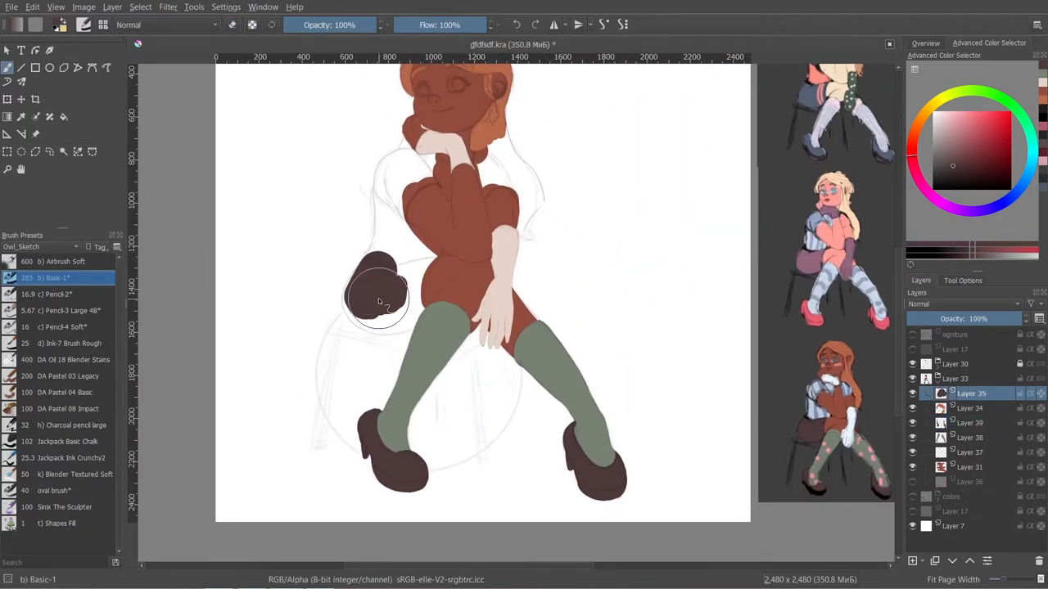
pyautogui.moveTo(385, 298); pyautogui.dragTo(455, 279)
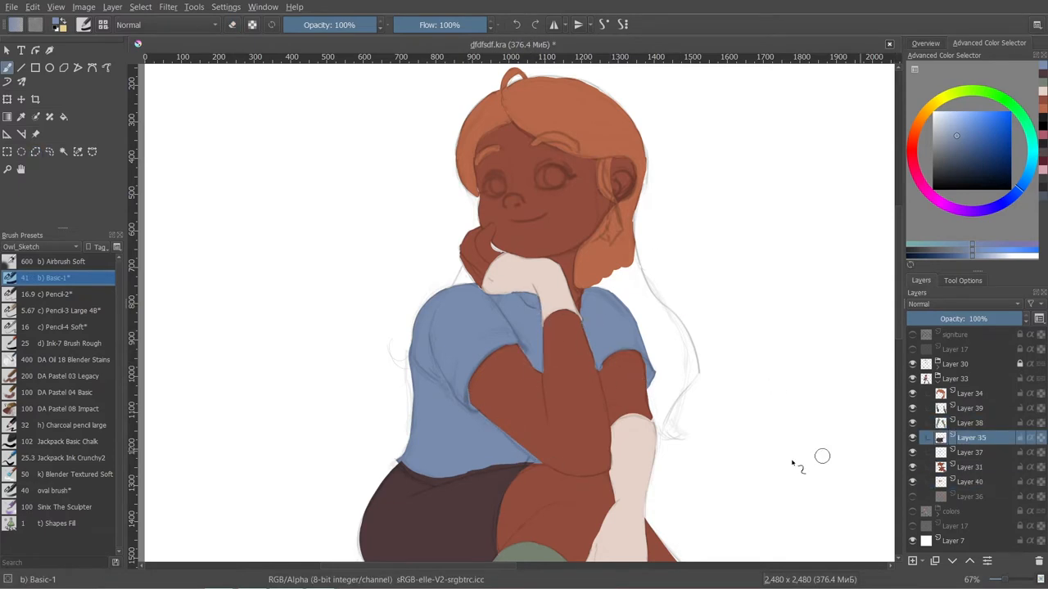
# - Finish colouring the shirt and lower body, then paint the black ball she sits on
pyautogui.moveTo(401, 456); pyautogui.dragTo(532, 462)
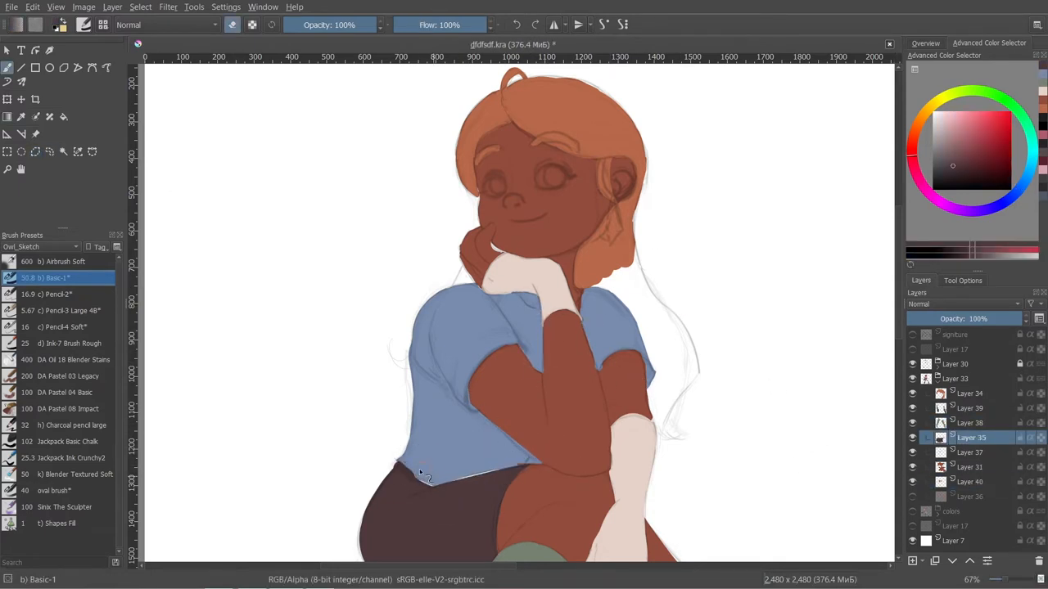
pyautogui.moveTo(426, 475); pyautogui.dragTo(540, 471)
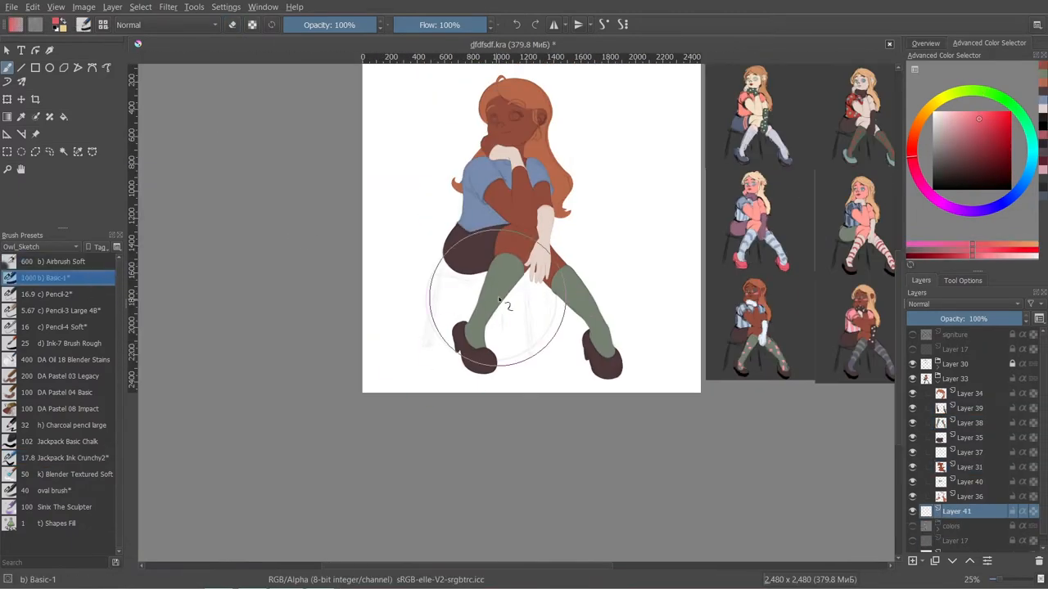
pyautogui.moveTo(491, 311); pyautogui.dragTo(491, 312)
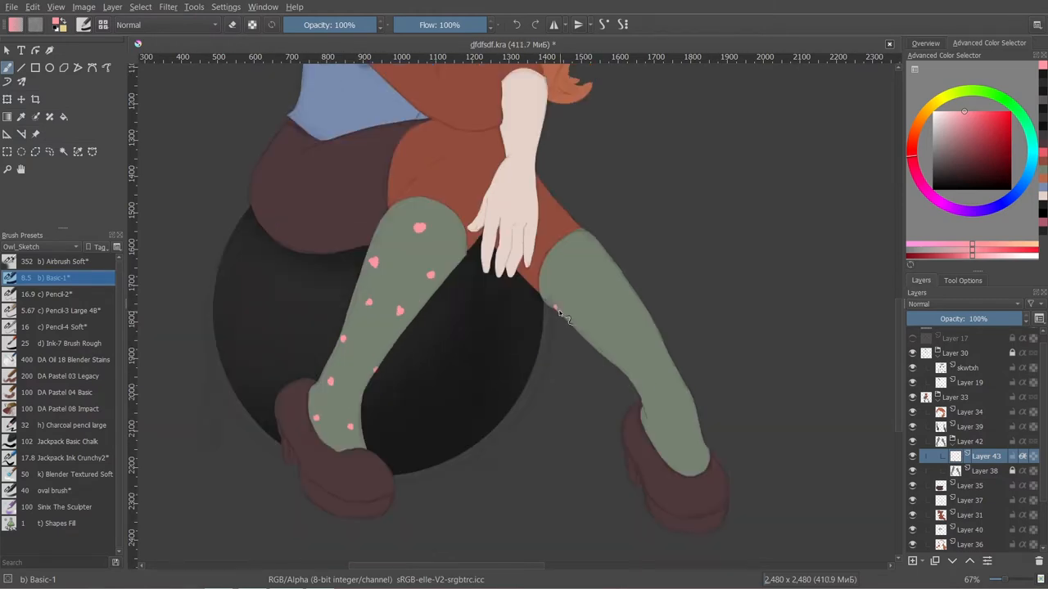
# - Add a pink dot to the stocking and reshape the shoe outlines with darker tops
pyautogui.click(573, 278)
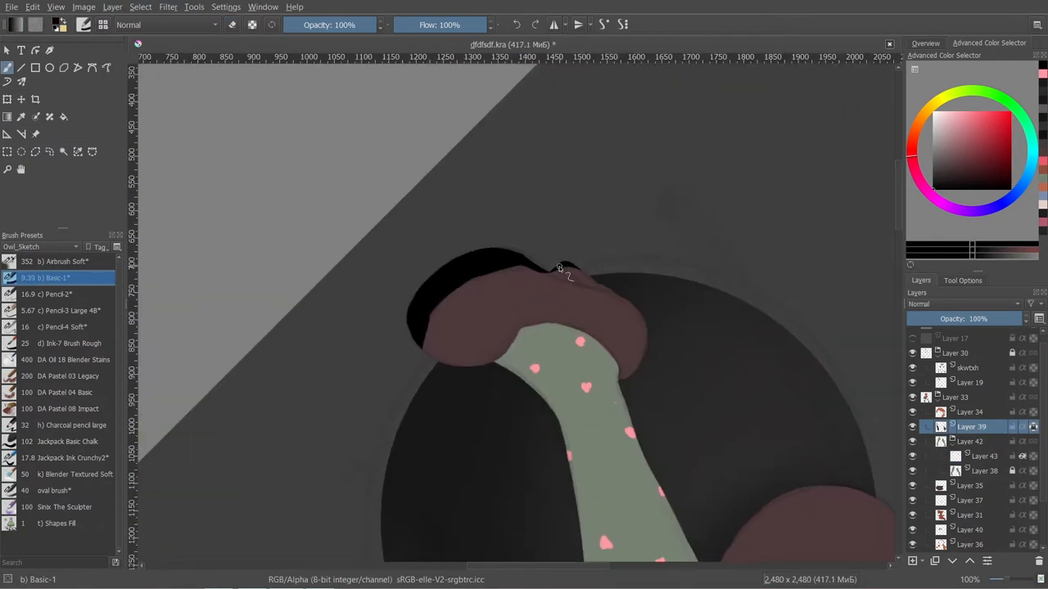
pyautogui.moveTo(573, 270); pyautogui.dragTo(549, 277)
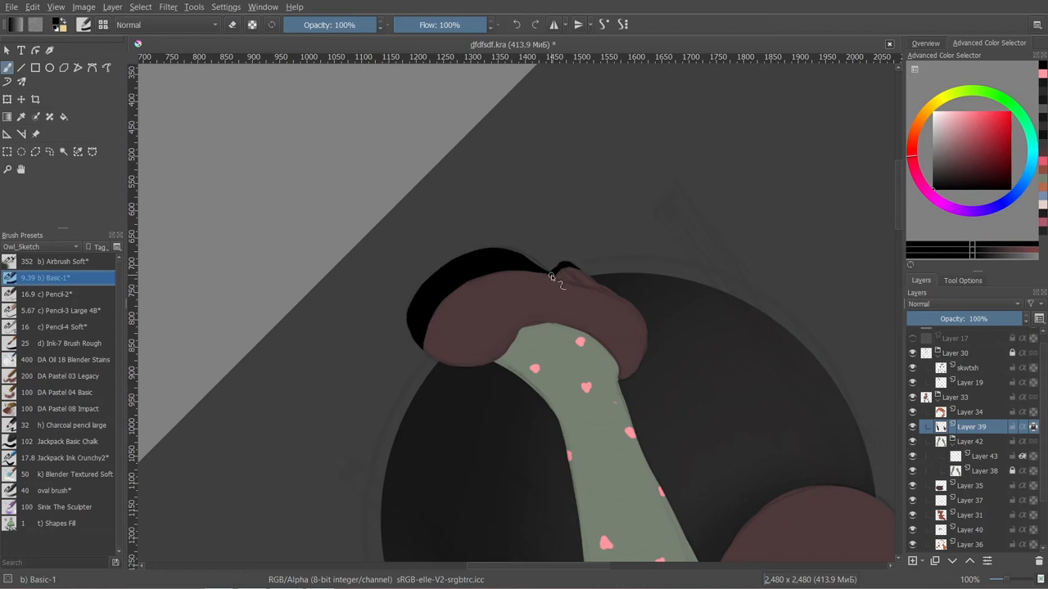
pyautogui.moveTo(418, 344); pyautogui.dragTo(586, 275)
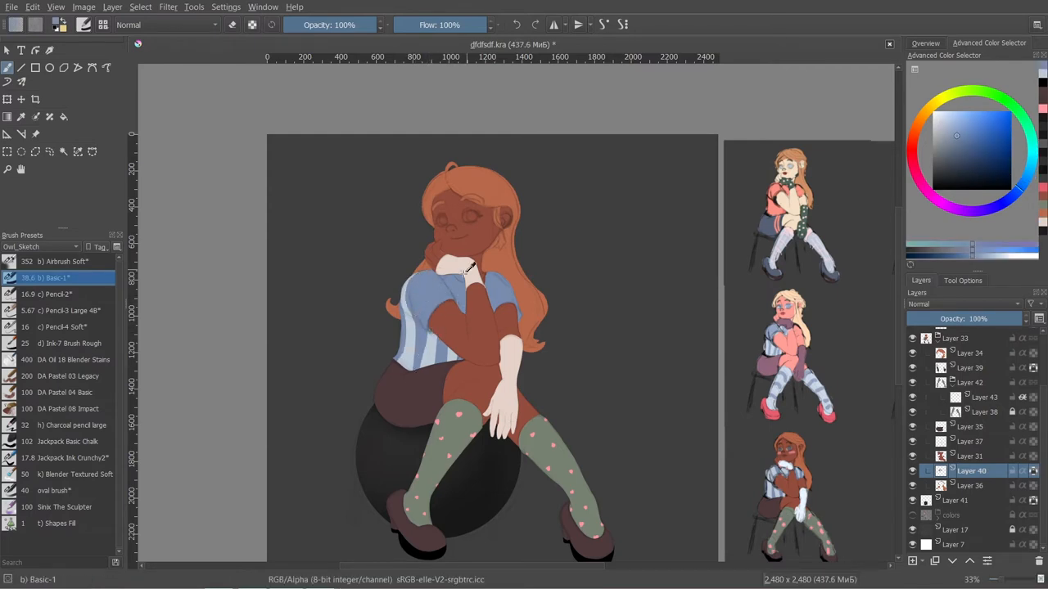
# - Shade across the figure on a Soft Light layer with the Pencil Large brush
pyautogui.moveTo(471, 265); pyautogui.dragTo(415, 352)
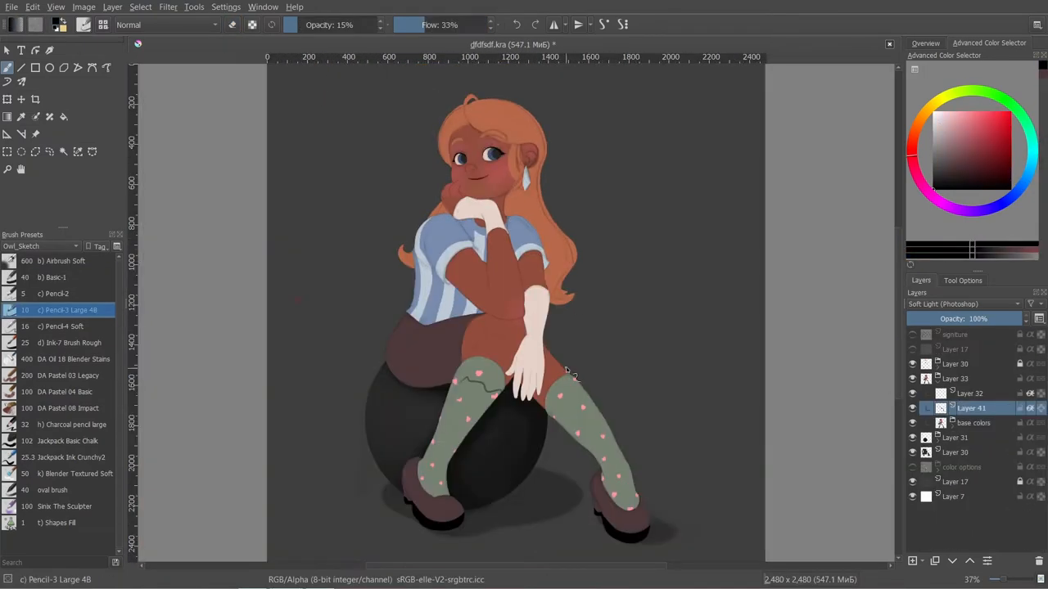
pyautogui.scroll(-3)
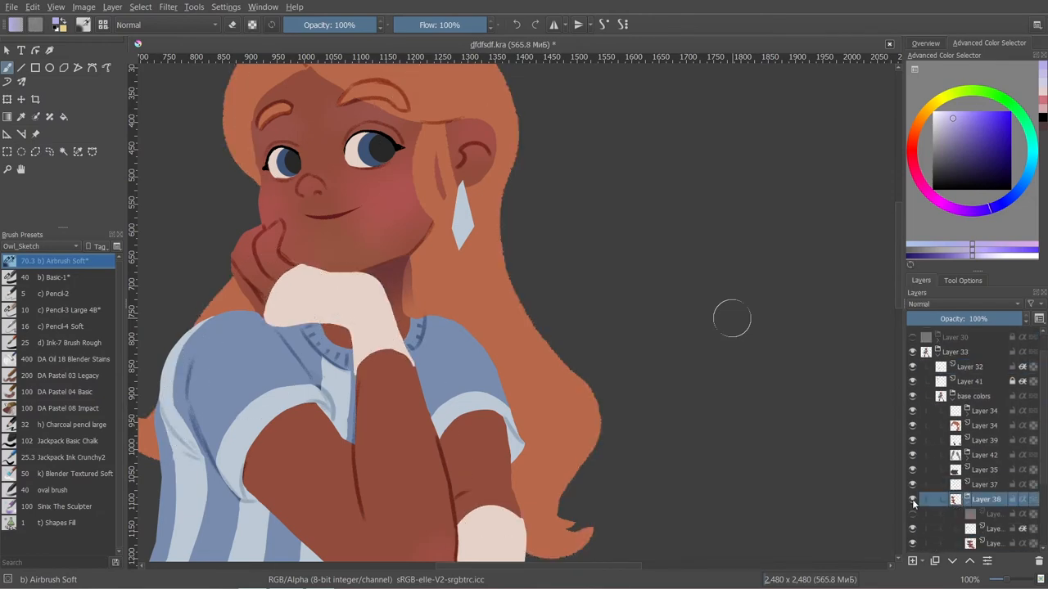
# - Scroll the canvas while adding hair strands and the bracelet
pyautogui.scroll(-3)
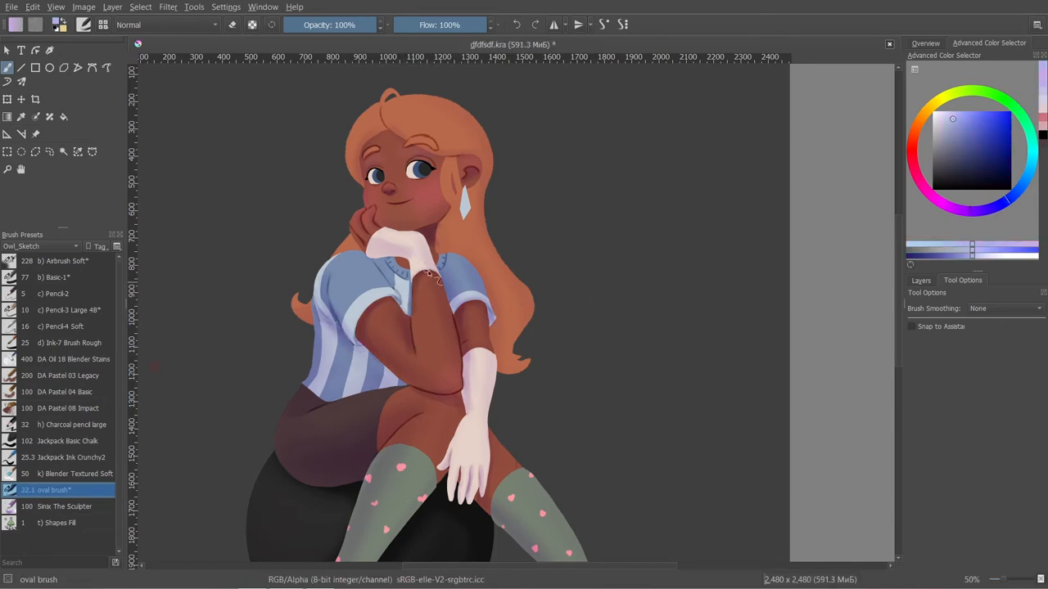
# - Dab a soft Screen-layer highlight onto the black ball with the Airbrush Soft brush
pyautogui.scroll(-3)
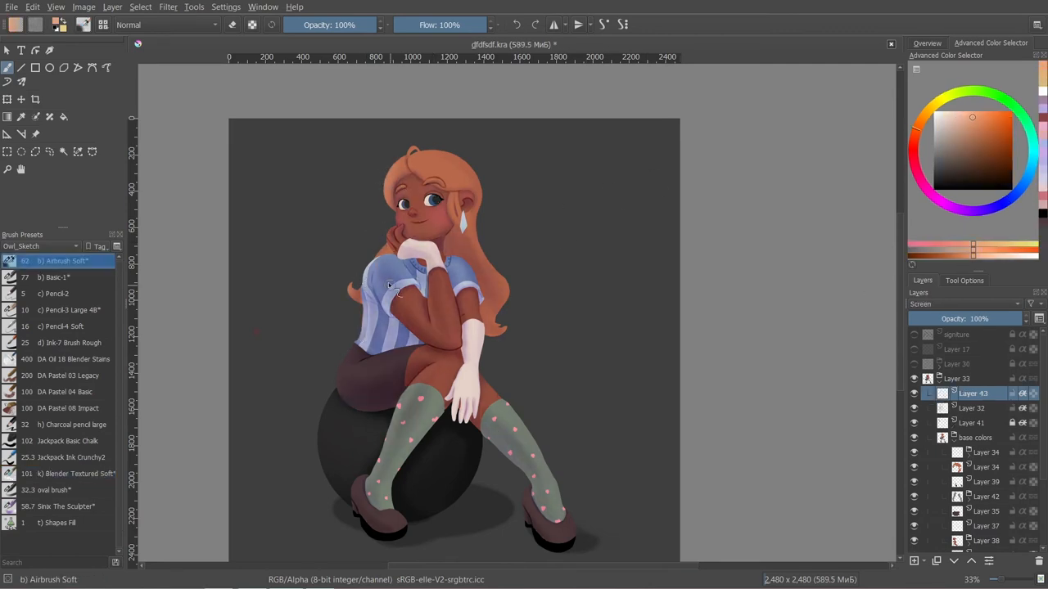
pyautogui.click(368, 458)
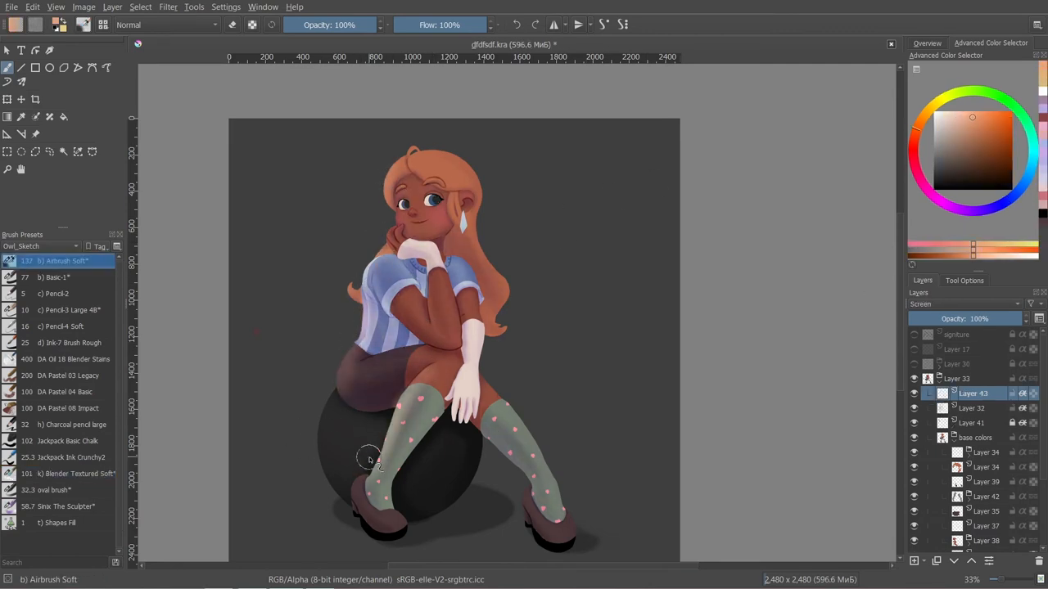